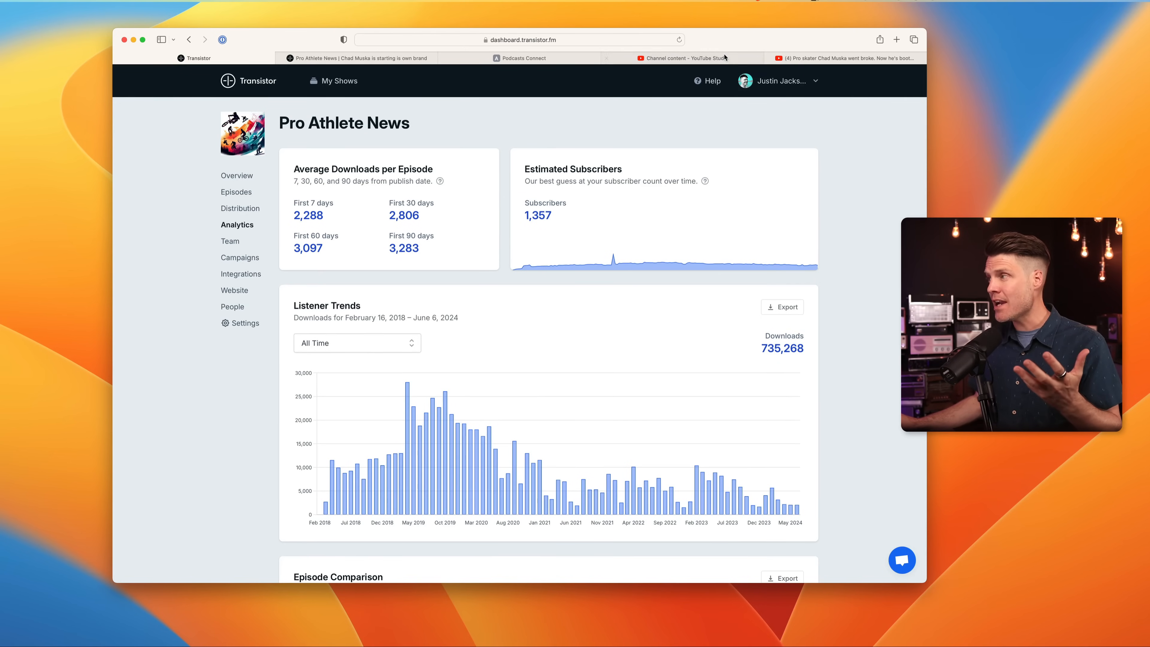
Visit the YouTube channel content page, then return to the Pro Athlete News analytics dashboard.
left_click(681, 58)
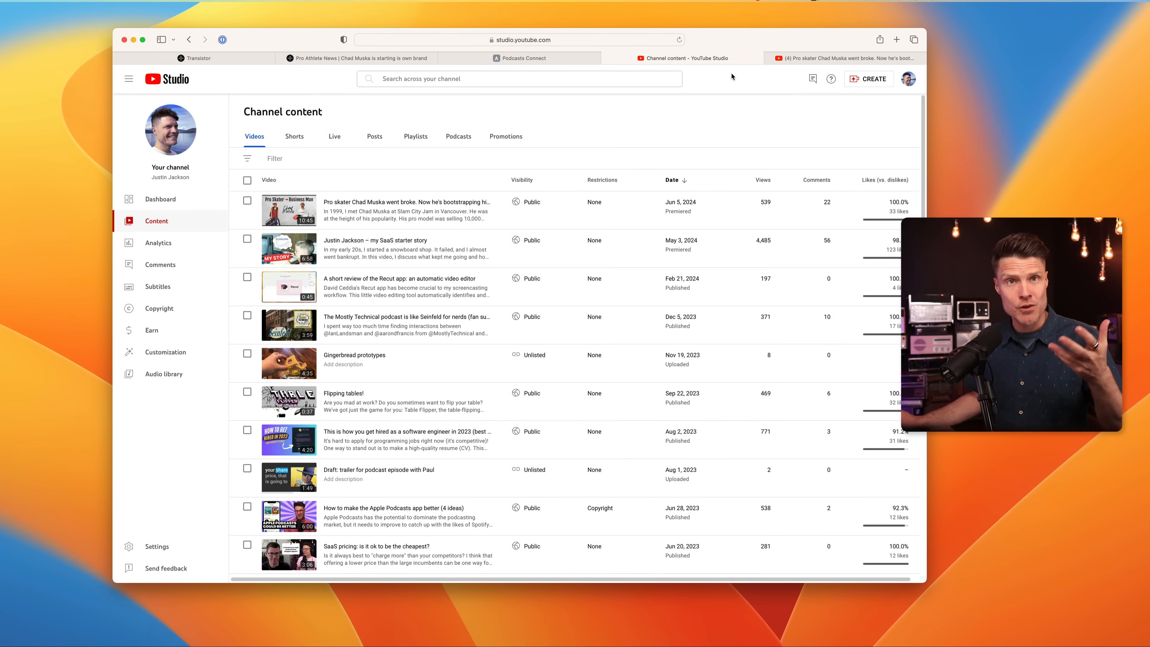
left_click(196, 58)
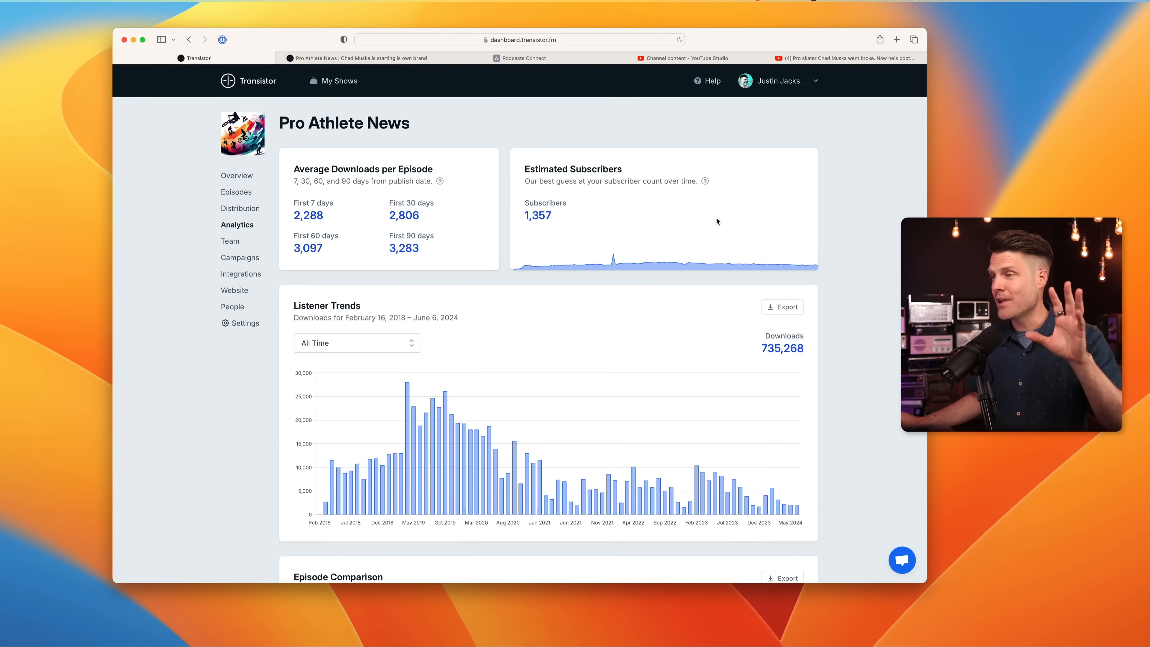
mouse_move(830, 223)
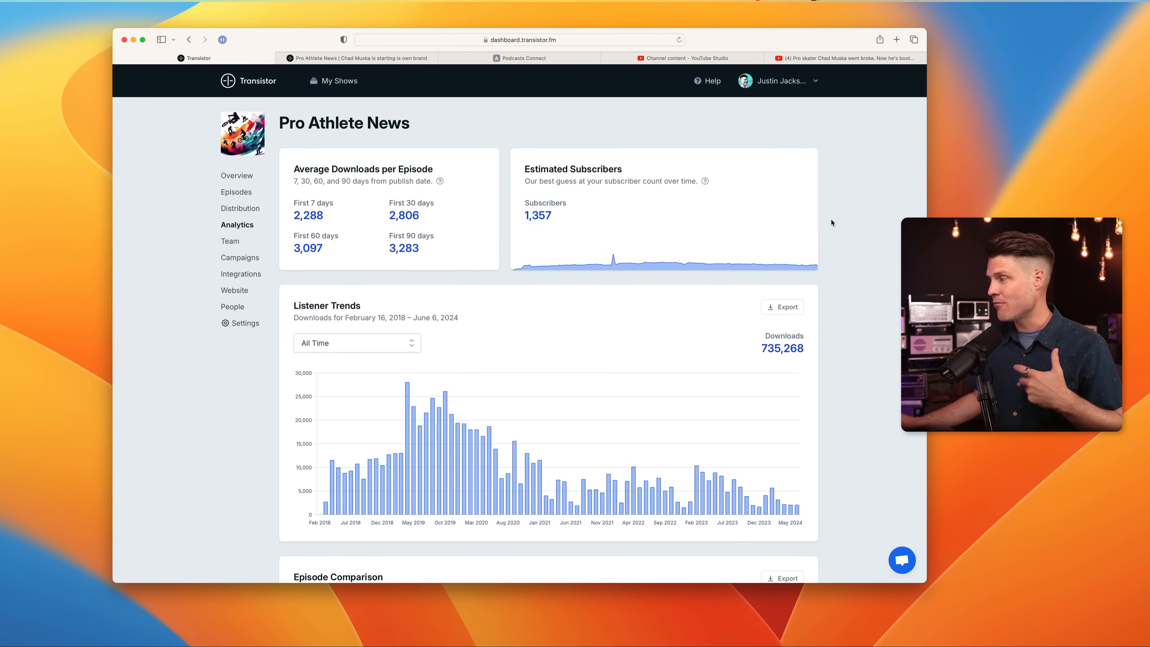
Scroll past Listener Trends to the Episode Comparison grid and Episode Breakdown list.
scroll("down", 3)
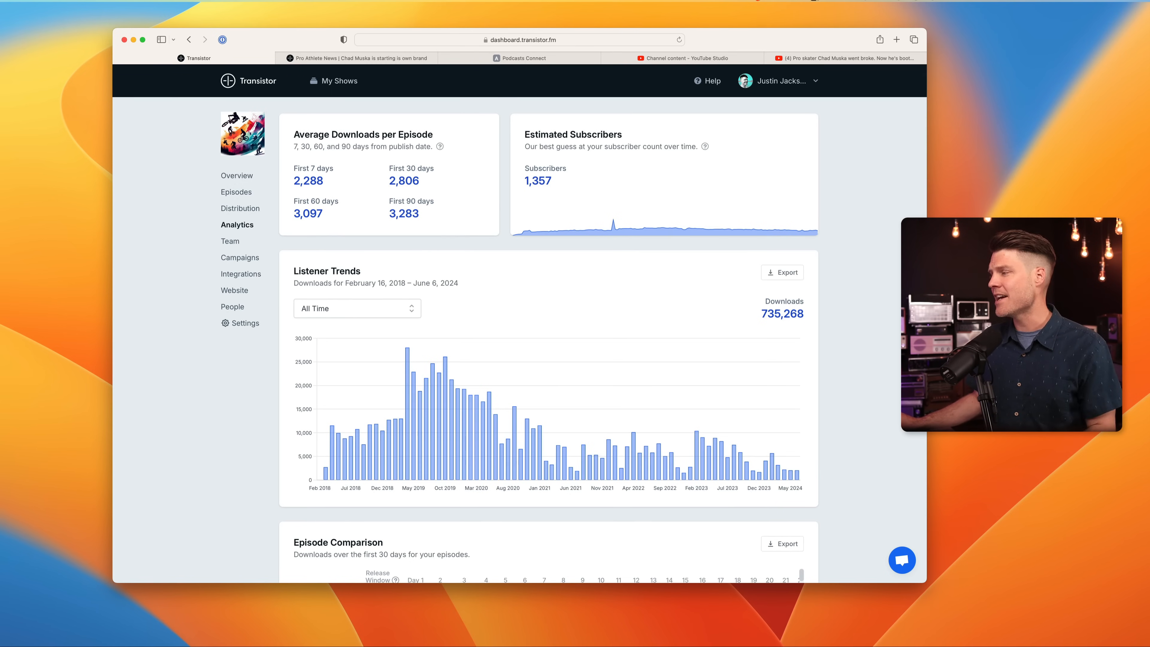
scroll("down", 3)
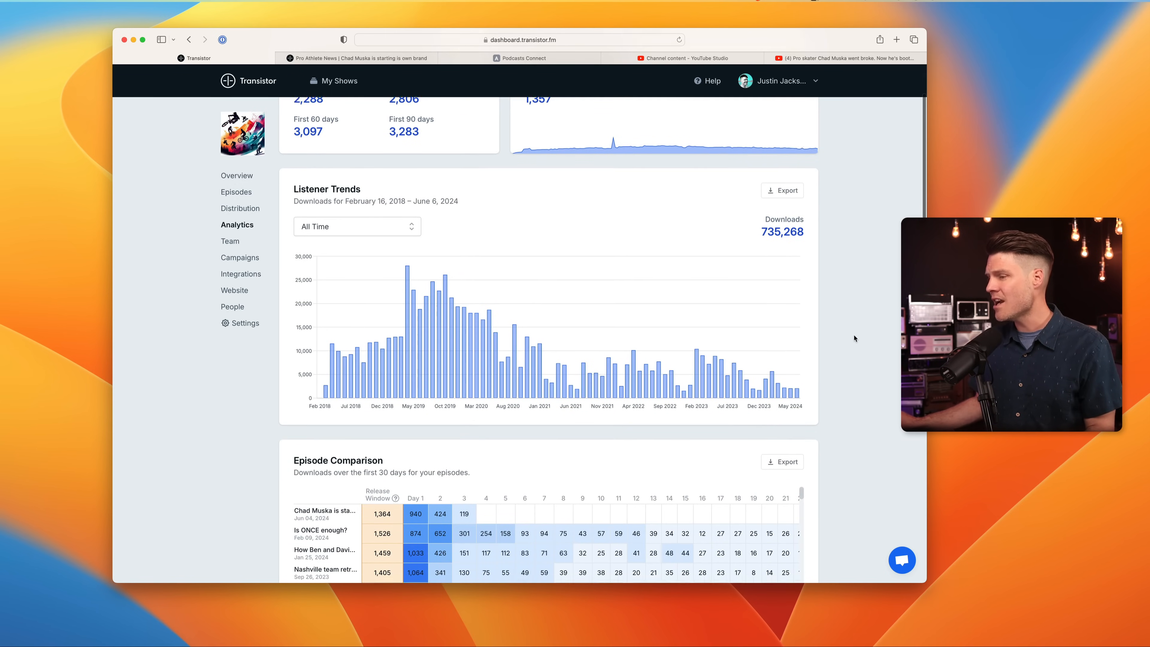
scroll("down", 3)
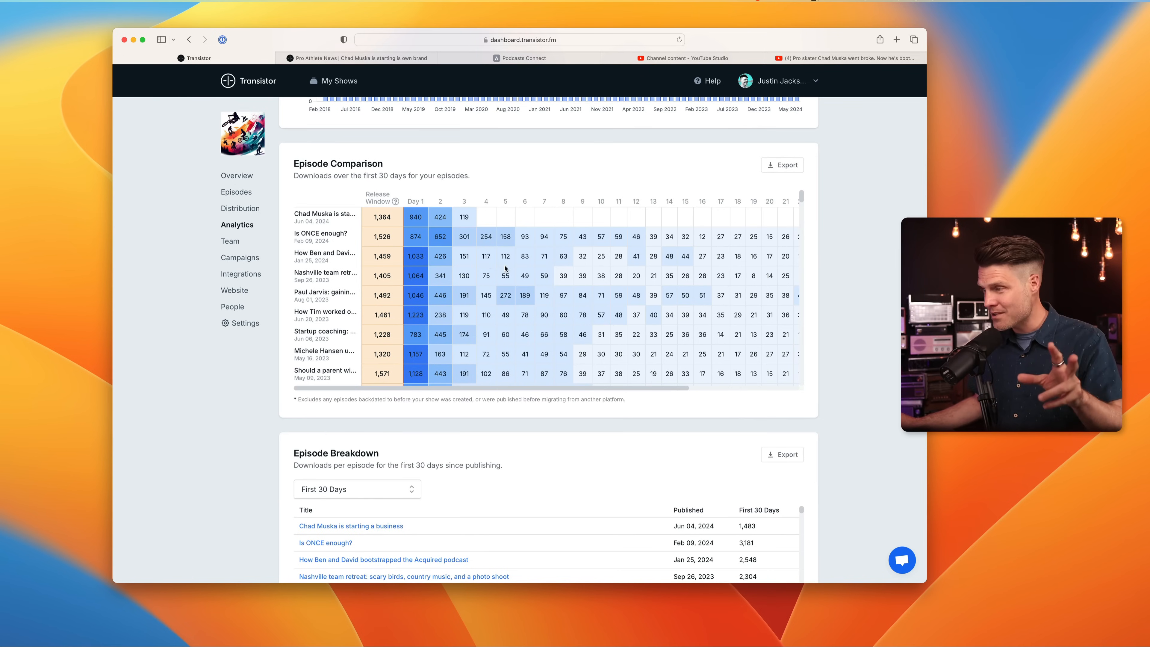
scroll("down", 3)
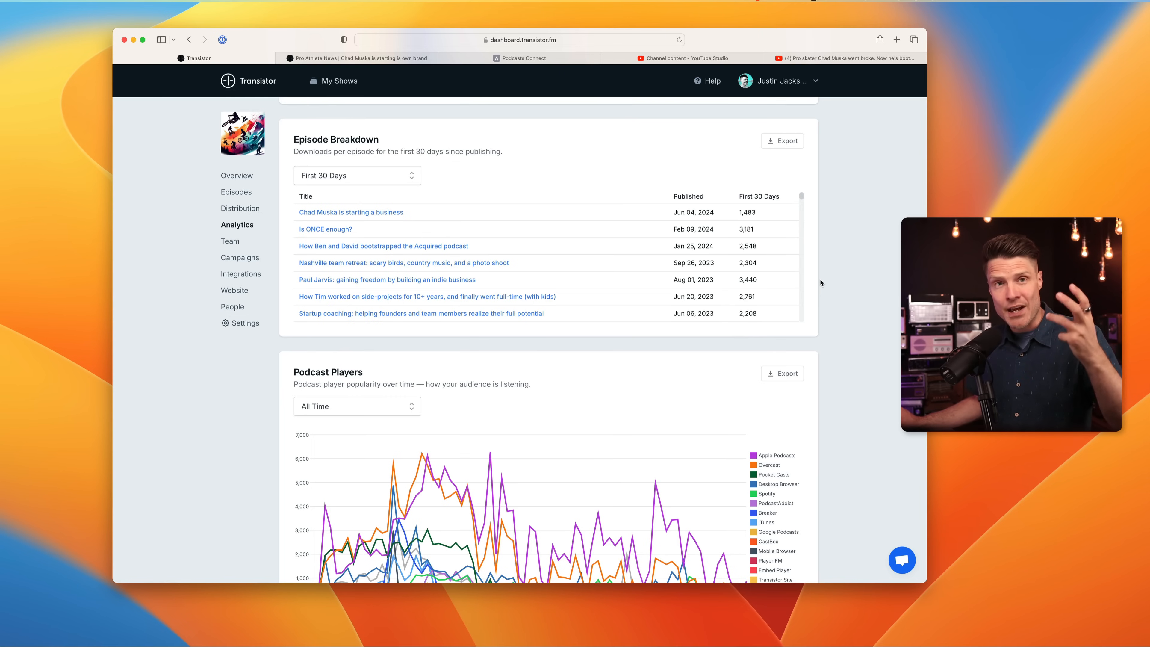
mouse_move(892, 353)
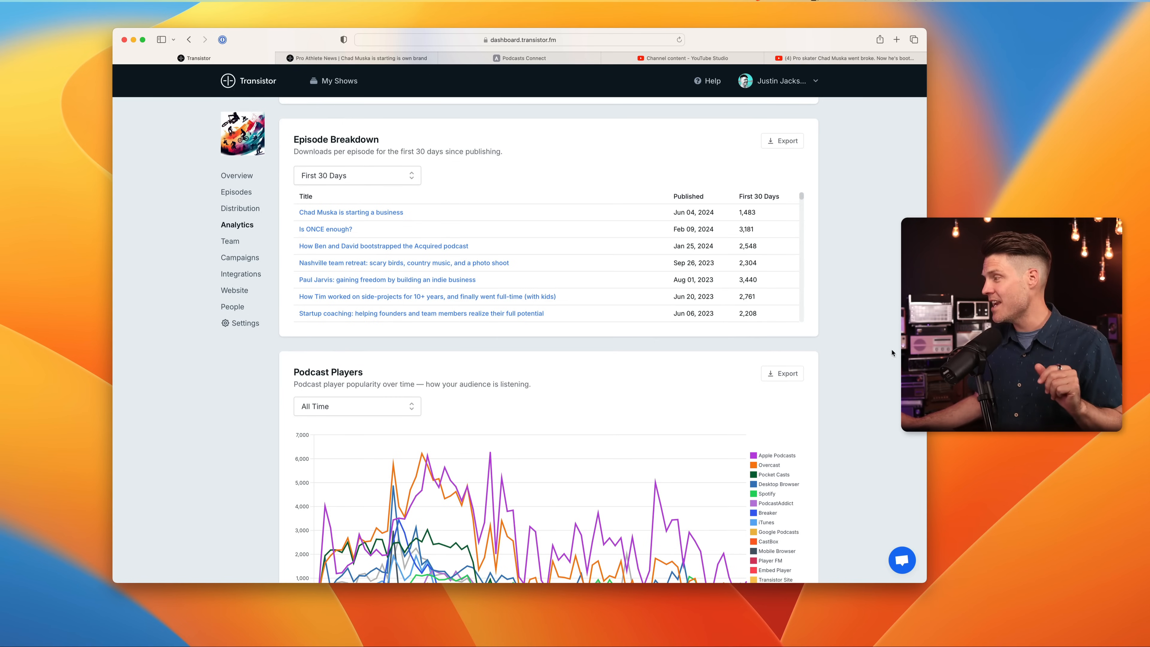
Scroll through Podcast Players, Devices and OS charts to the Global Listener Locations map.
scroll("down", 3)
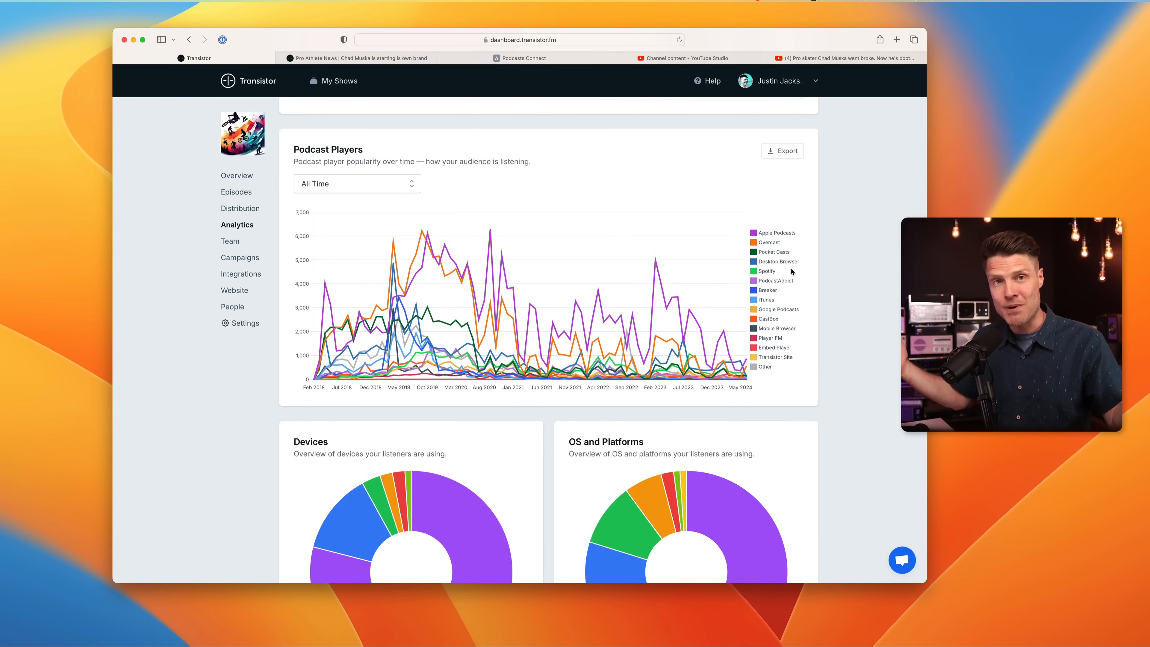
scroll("down", 3)
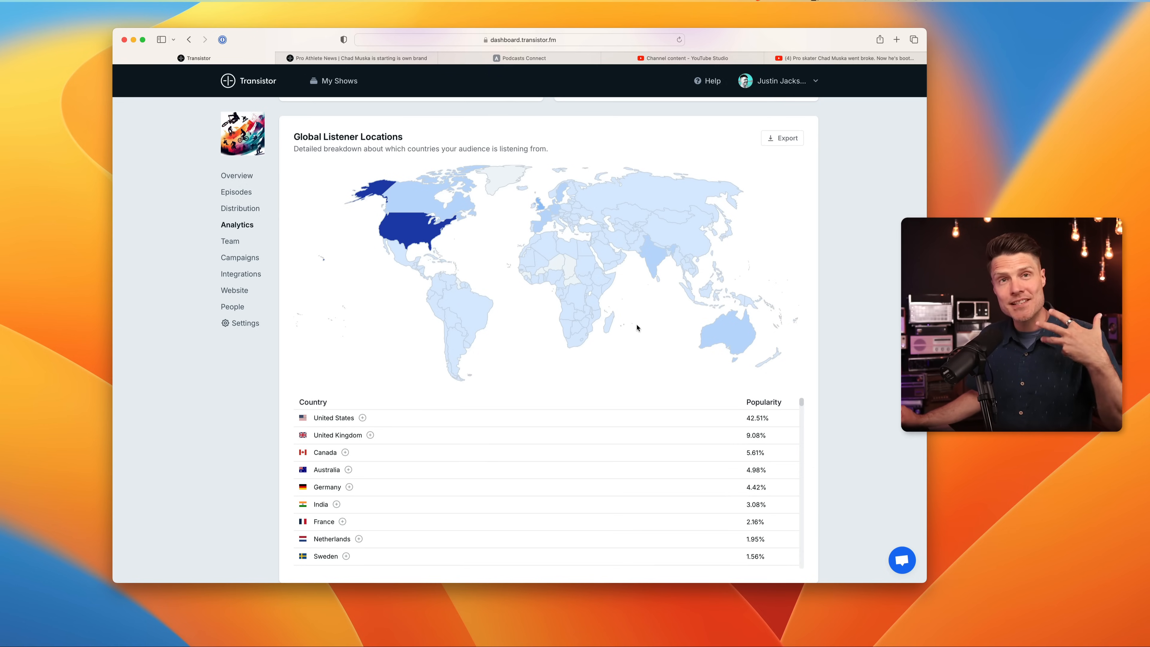